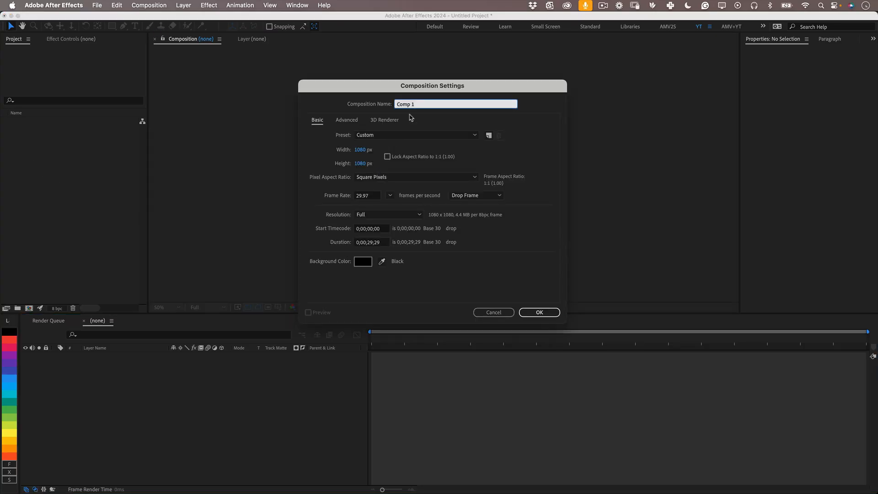
- Create composition Kinetic_Type_021 at 1080x1080, 30 fps
{"action": "type", "text": "K"}
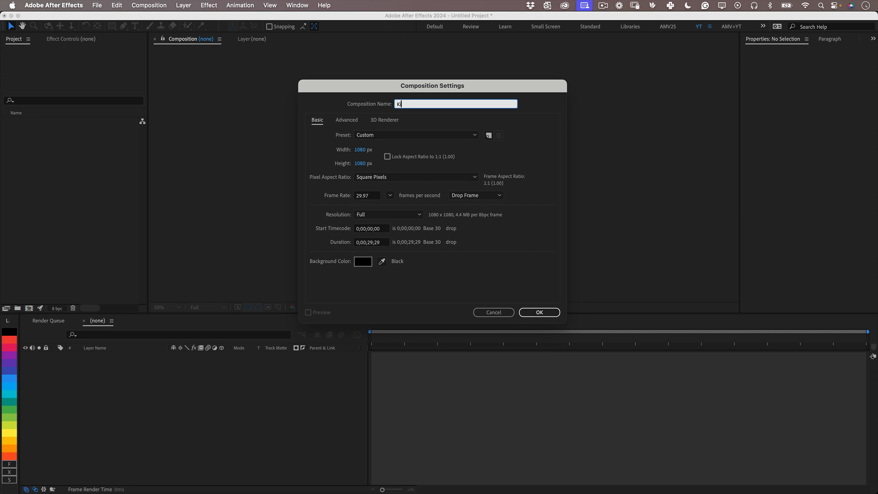
{"action": "type", "text": "inetic_Type_021"}
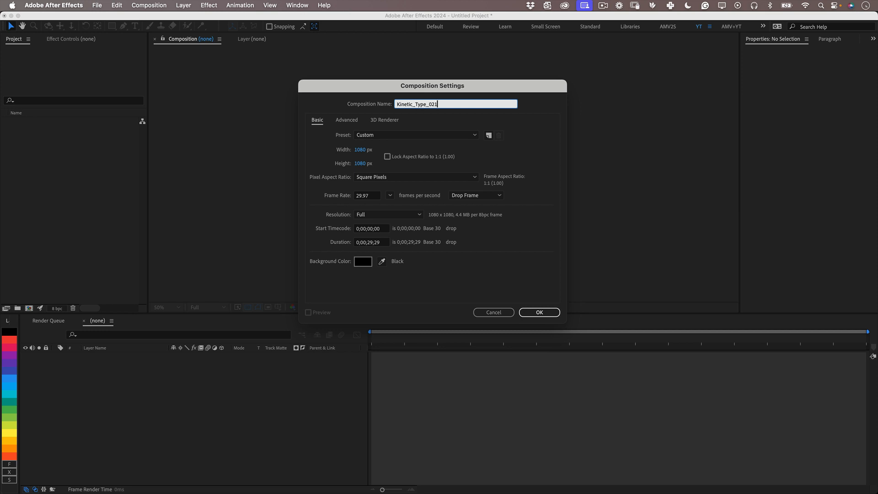
{"action": "left_click", "coordinate": [366, 149]}
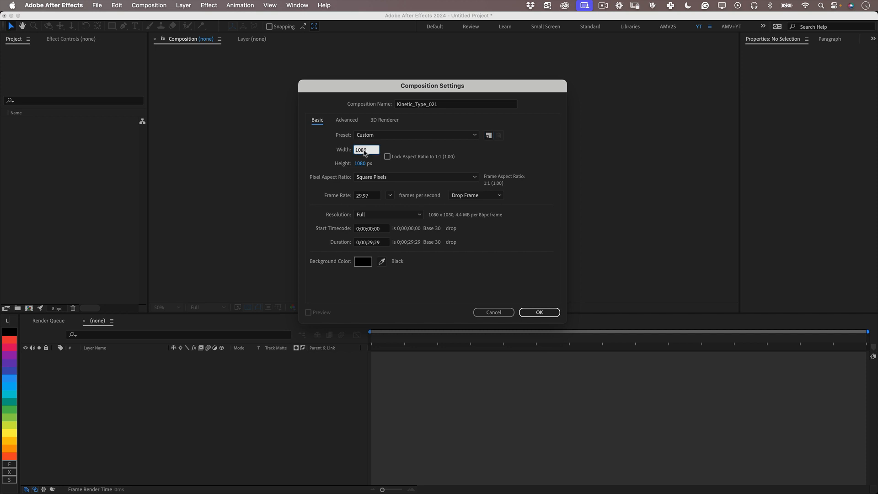
{"action": "left_click", "coordinate": [391, 195]}
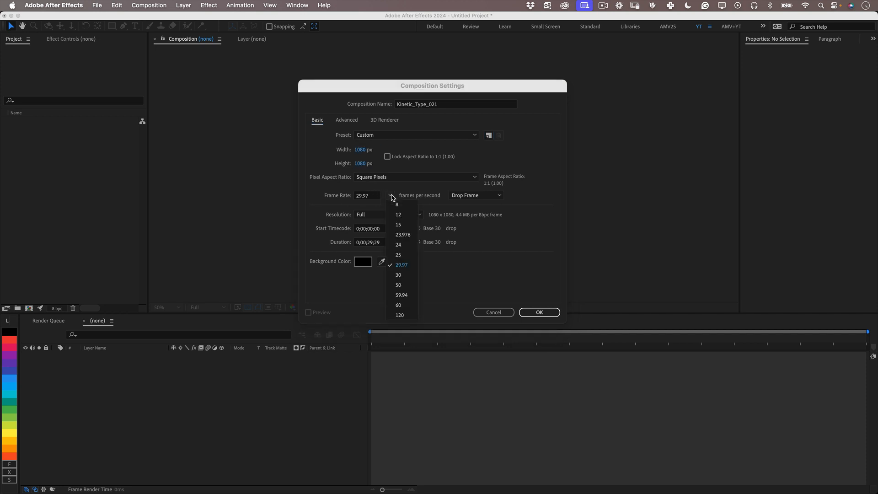
{"action": "left_click", "coordinate": [398, 276]}
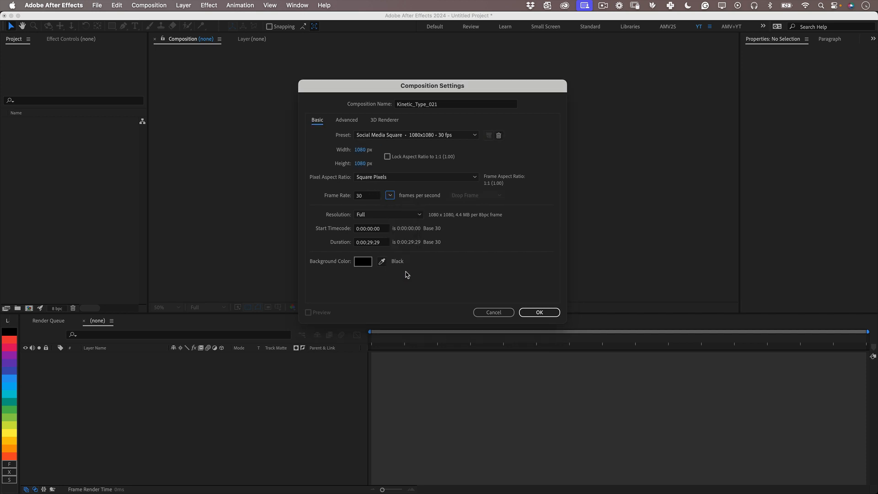
{"action": "left_click", "coordinate": [538, 312]}
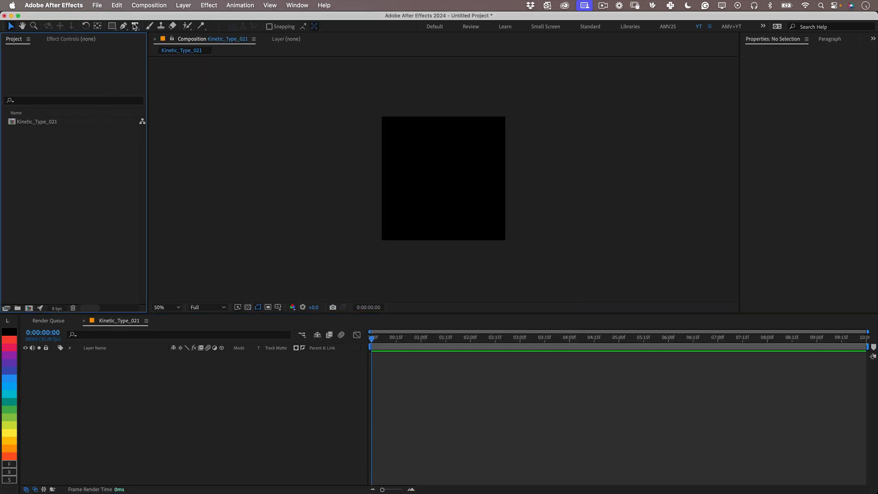
- Add a text layer reading WAVELET on the canvas
{"action": "left_click", "coordinate": [136, 26]}
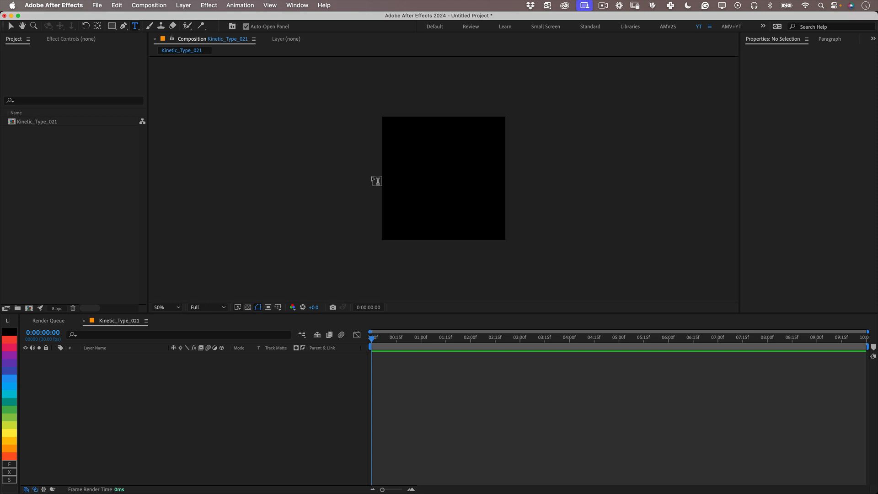
{"action": "left_click", "coordinate": [412, 172]}
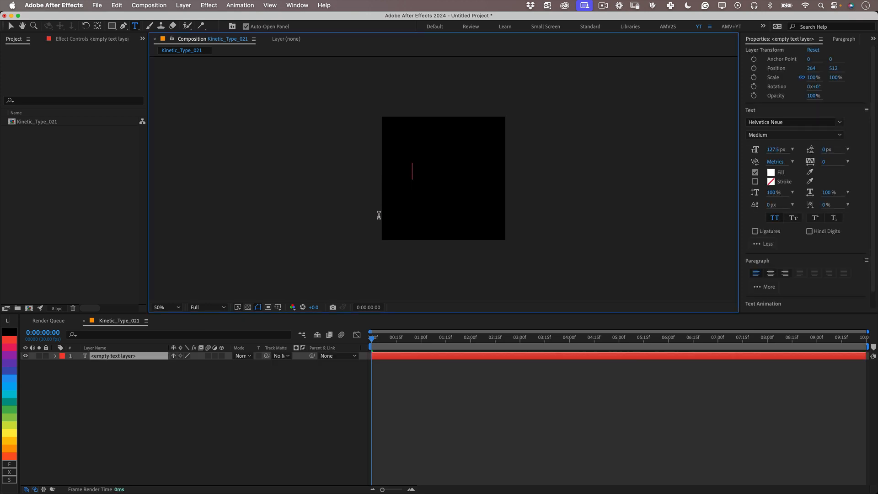
{"action": "type", "text": "WAVELET"}
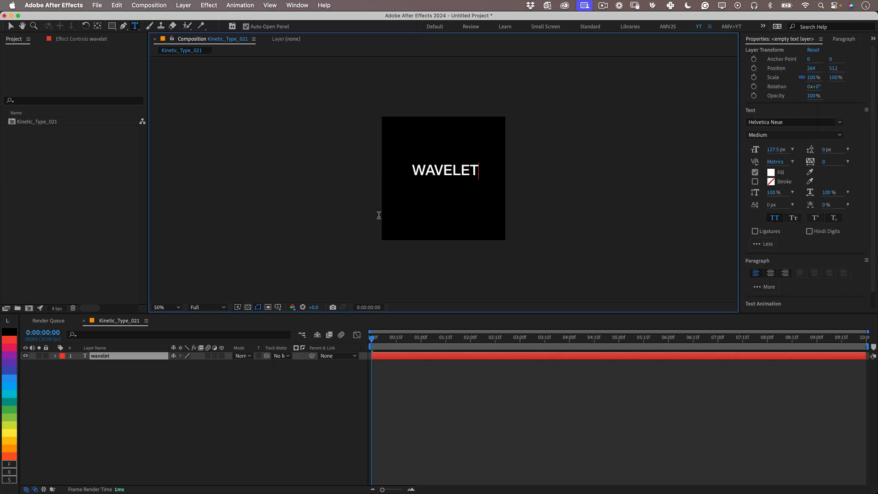
- Pre-compose the WAVELET layer into a composition named Wavelet, opened on creation
{"action": "right_click", "coordinate": [100, 356]}
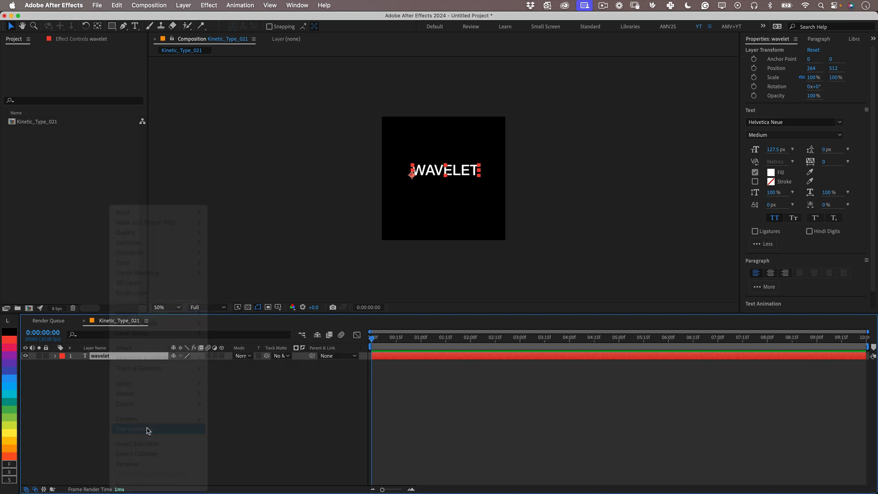
{"action": "left_click", "coordinate": [133, 428]}
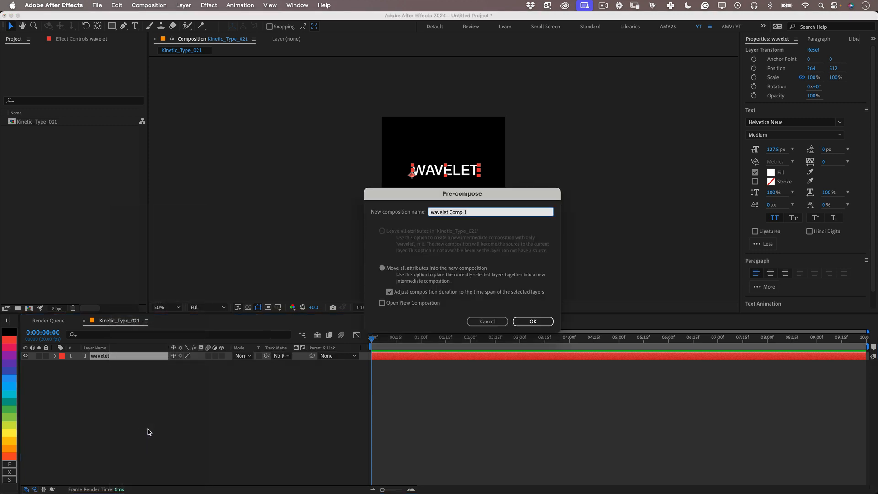
{"action": "type", "text": "Wavelet"}
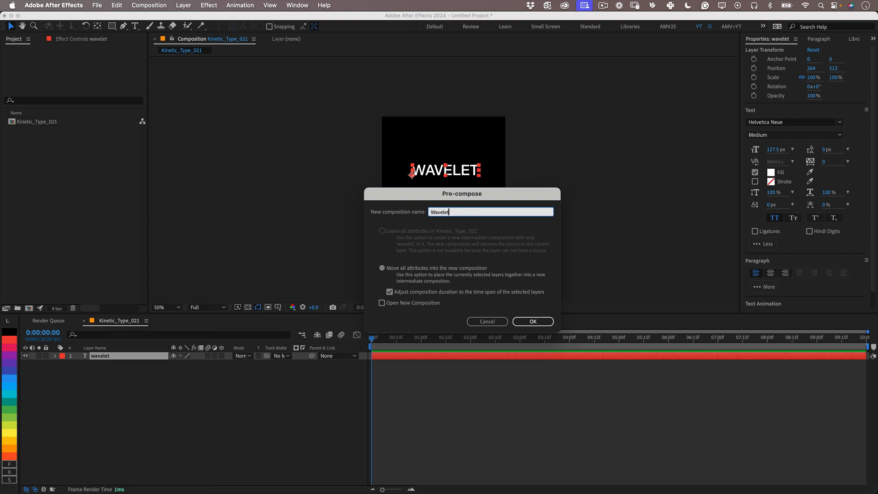
{"action": "left_click", "coordinate": [382, 303]}
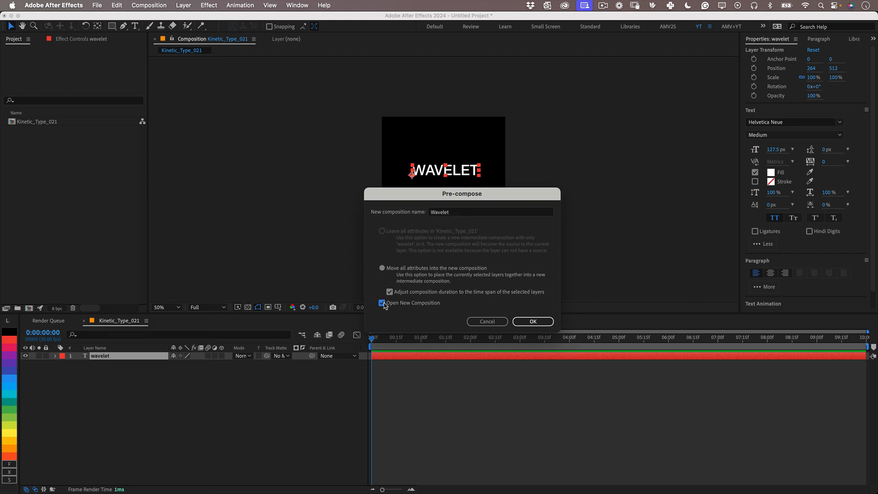
{"action": "left_click", "coordinate": [531, 321]}
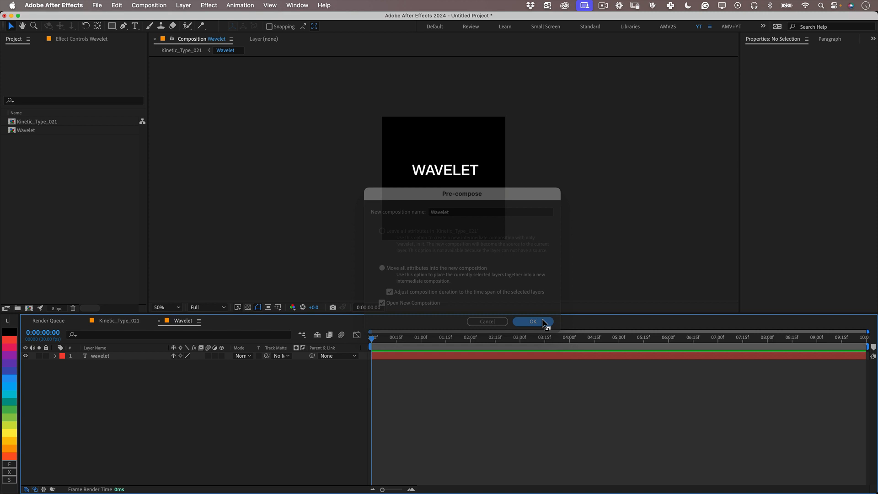
- Crop the Wavelet comp to a region of interest tight around the text
{"action": "left_click", "coordinate": [531, 321]}
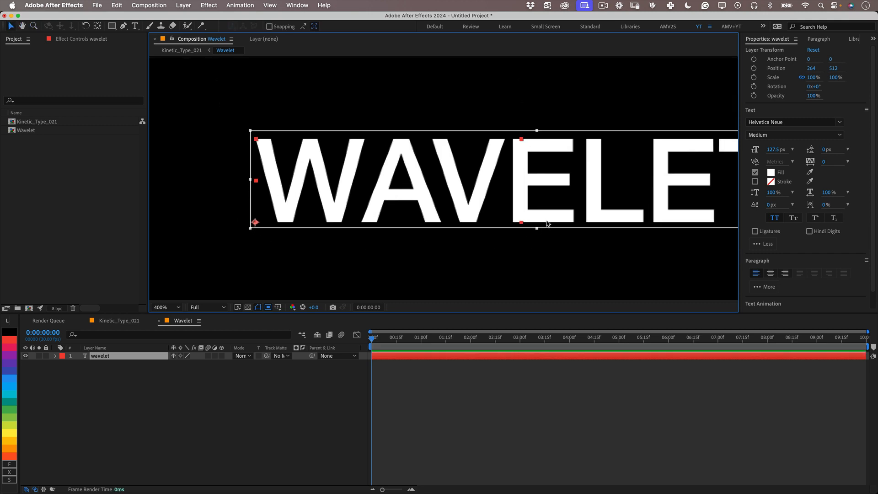
{"action": "left_click", "coordinate": [163, 306]}
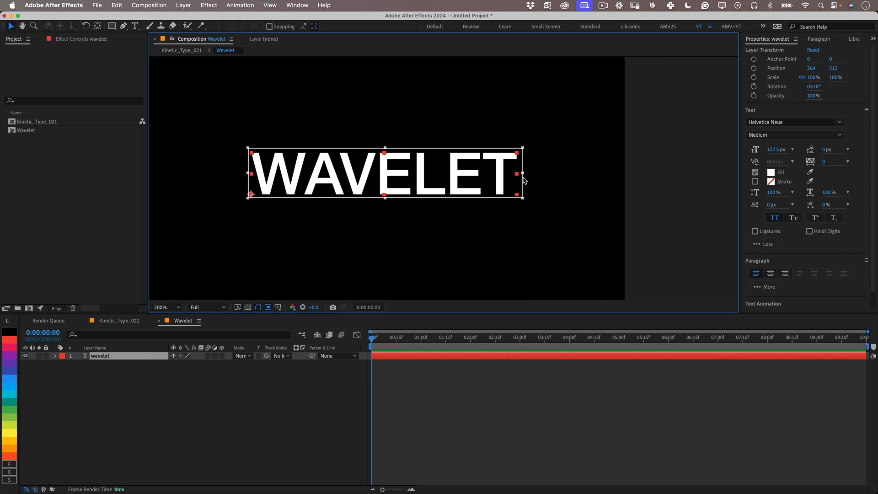
{"action": "mouse_move", "coordinate": [440, 365]}
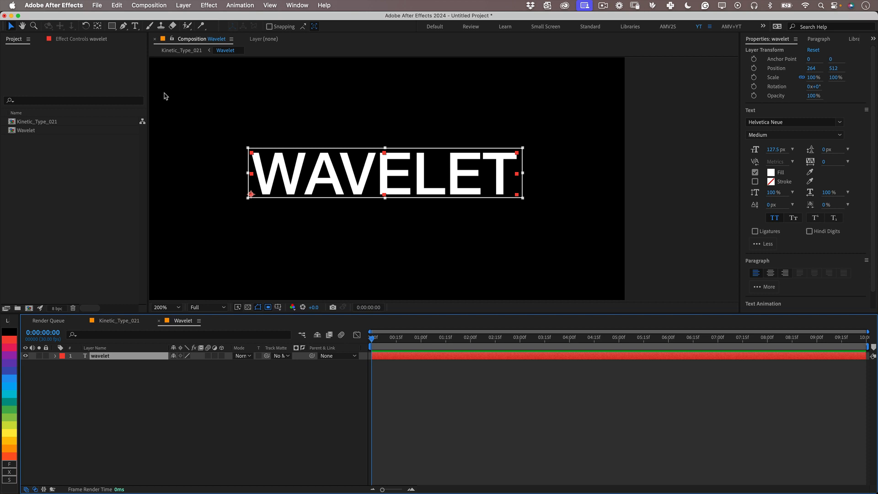
{"action": "left_click", "coordinate": [149, 6]}
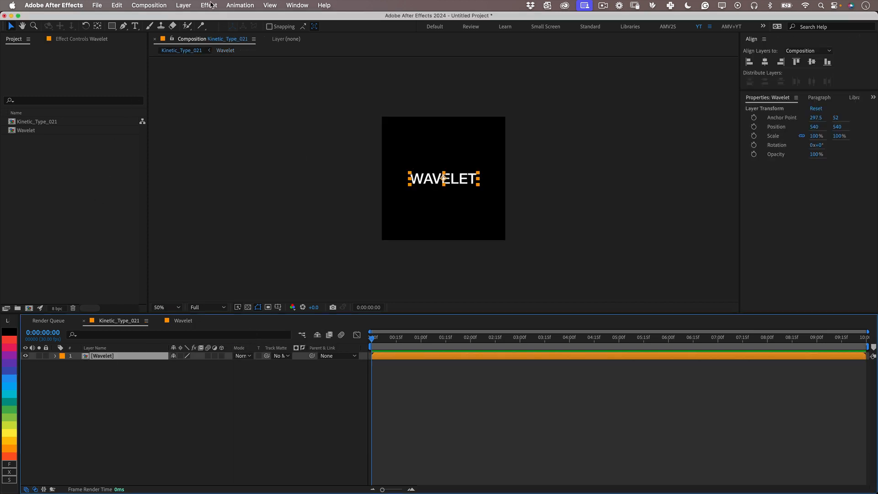
- Apply CC RepeTile to the Wavelet layer, expanding down and up about 420 for nine stacked lines
{"action": "left_click", "coordinate": [208, 5]}
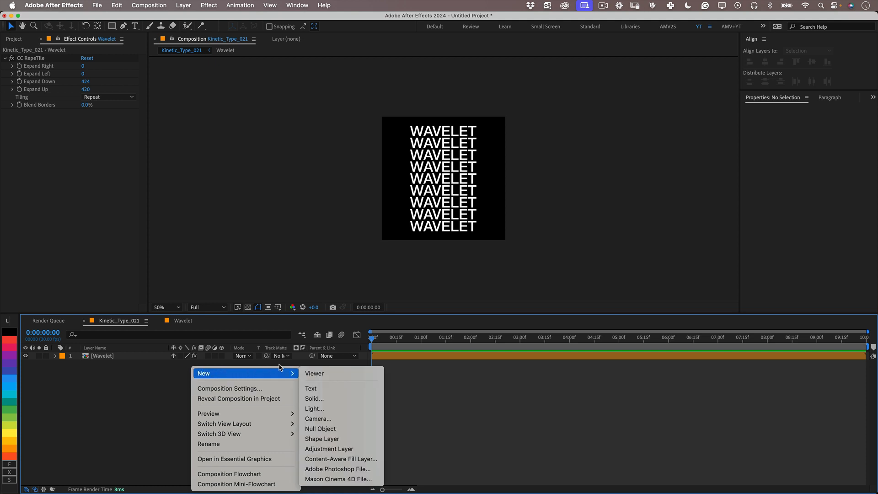
- Add an adjustment layer above the text stack with a Ripple distortion effect
{"action": "left_click", "coordinate": [329, 448]}
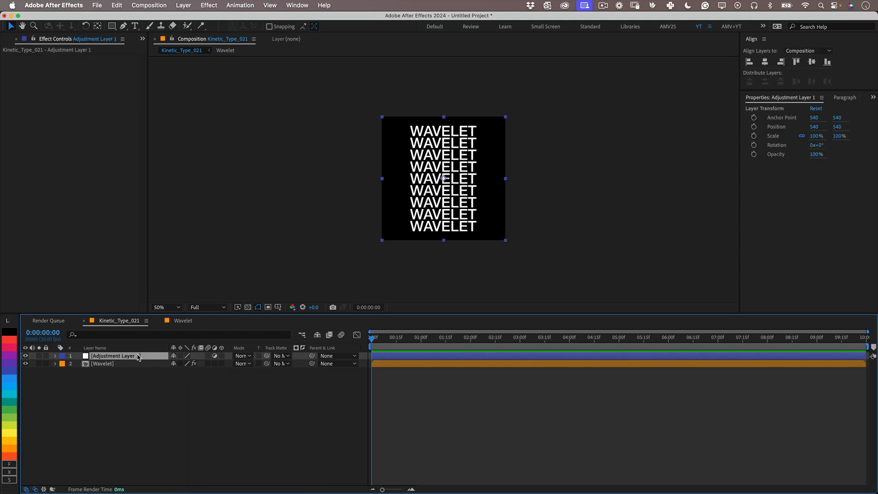
{"action": "left_click", "coordinate": [208, 6]}
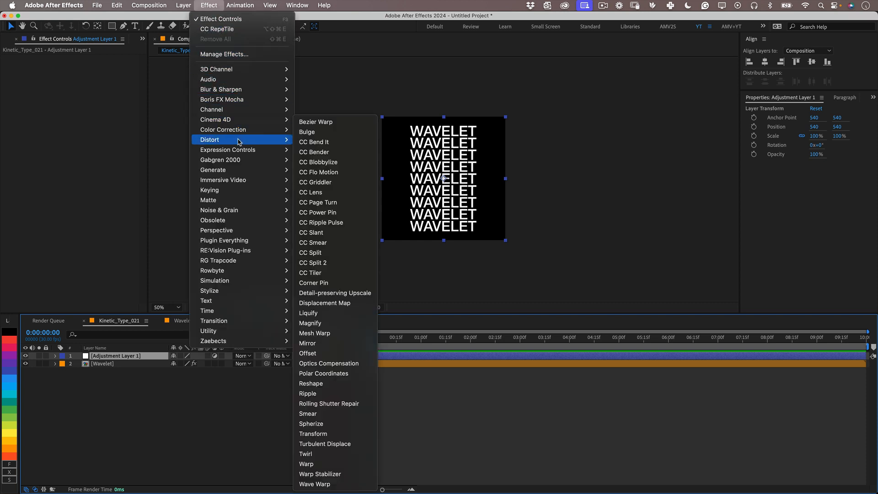
{"action": "left_click", "coordinate": [308, 393]}
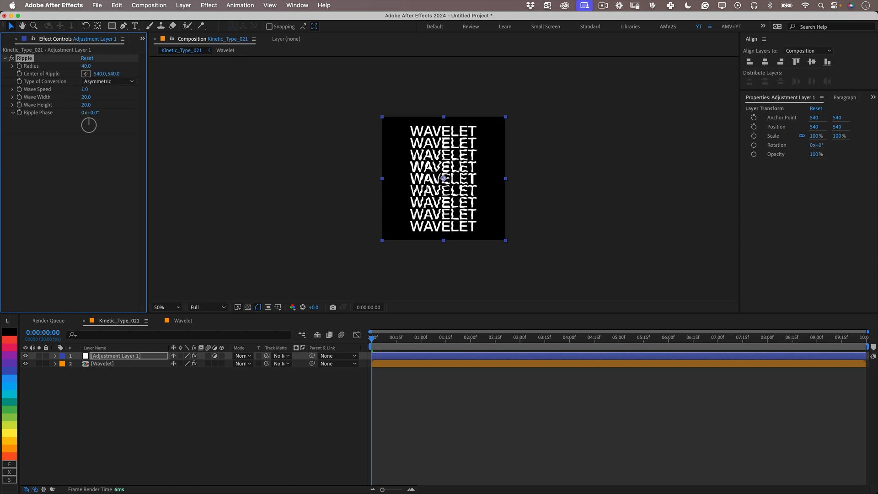
- Set the Ripple's Wave Width to 50
{"action": "left_click", "coordinate": [86, 90]}
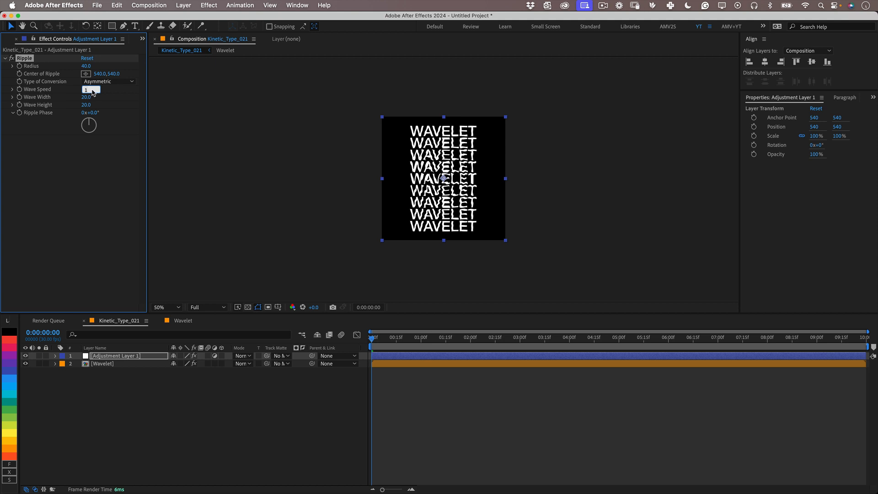
{"action": "left_click", "coordinate": [87, 97]}
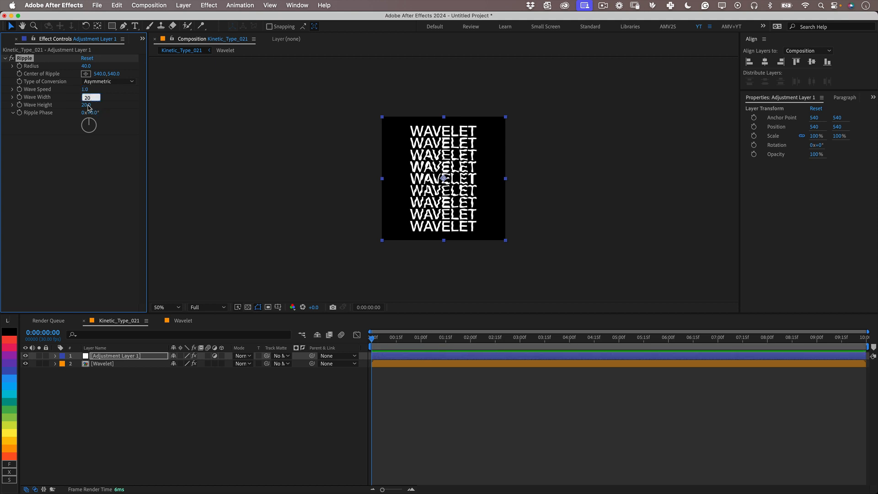
{"action": "type", "text": "50.0"}
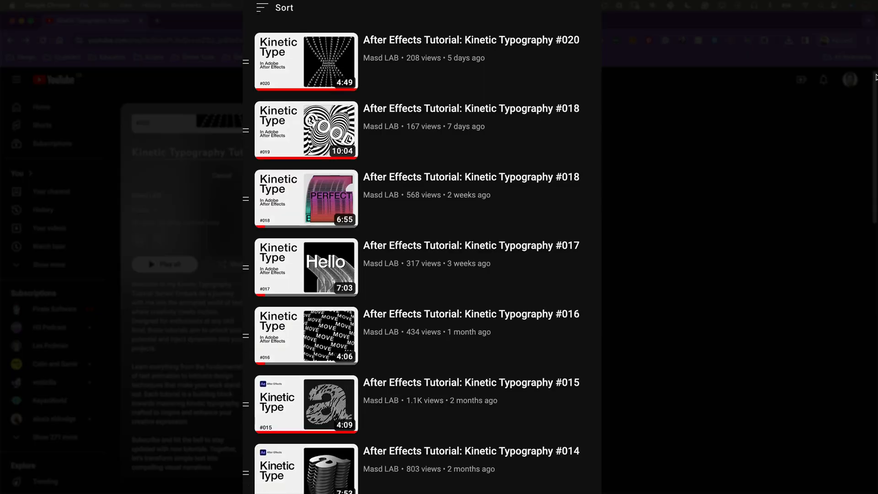
{"action": "scroll", "scroll_direction": "down", "scroll_amount": 3}
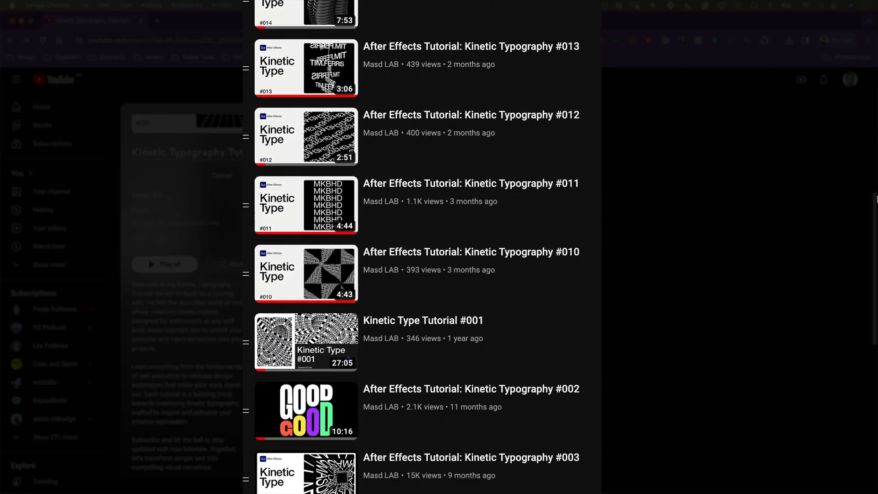
{"action": "scroll", "scroll_direction": "down", "scroll_amount": 3}
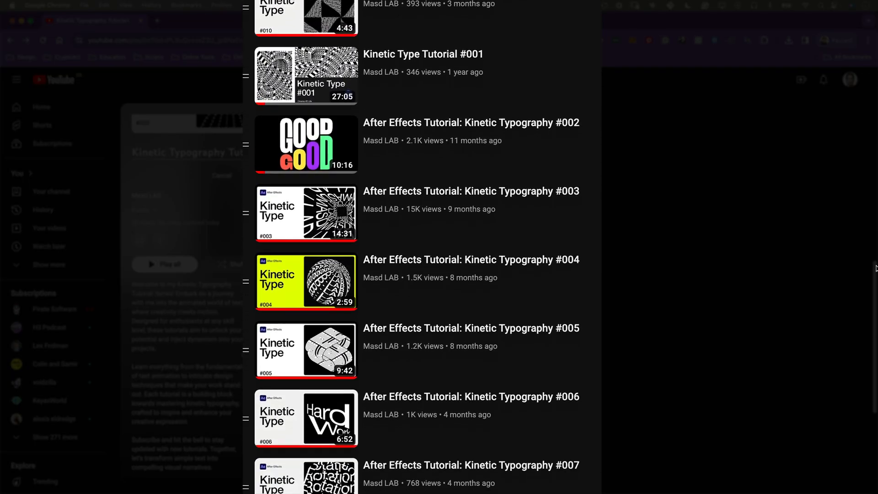